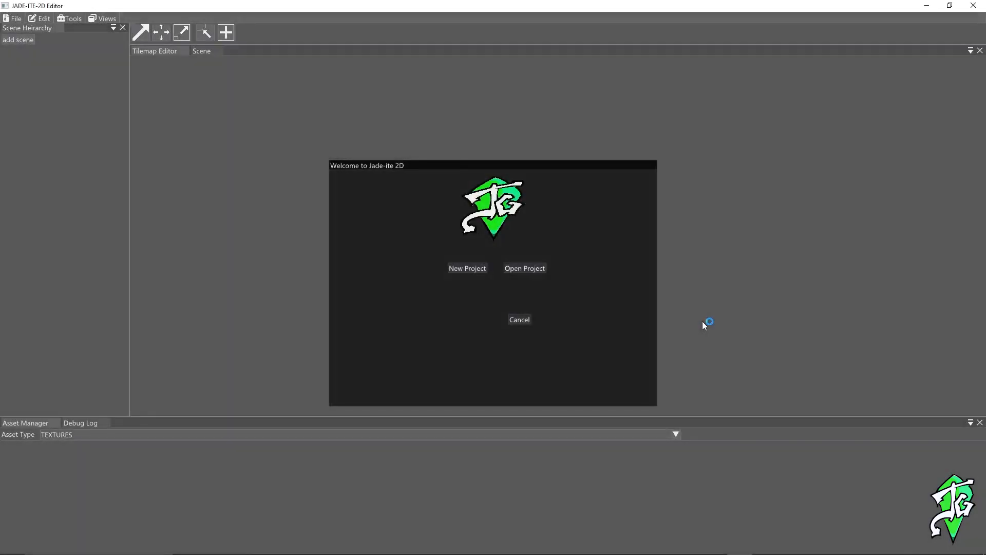
{"action": "mouse_move", "coordinate": [409, 168]}
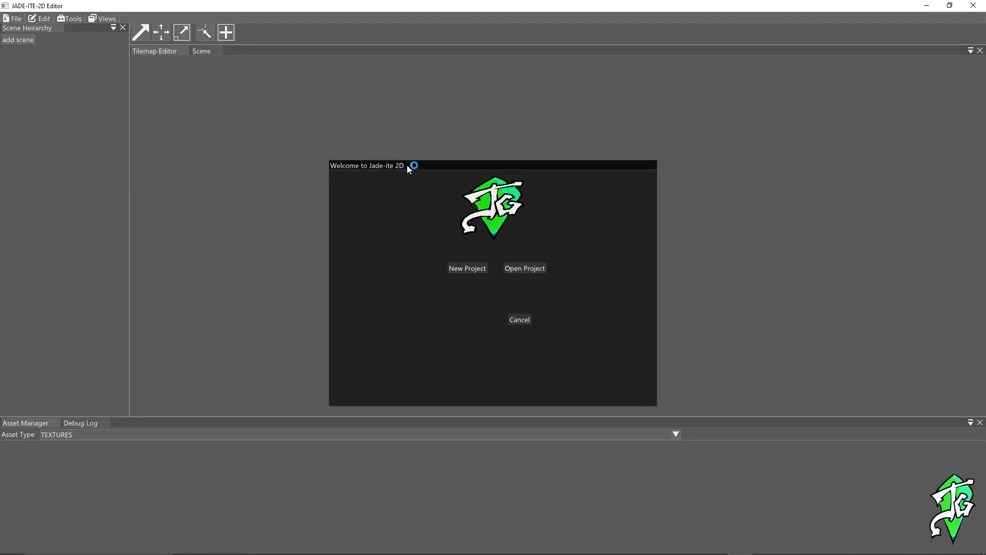
{"action": "mouse_move", "coordinate": [457, 252]}
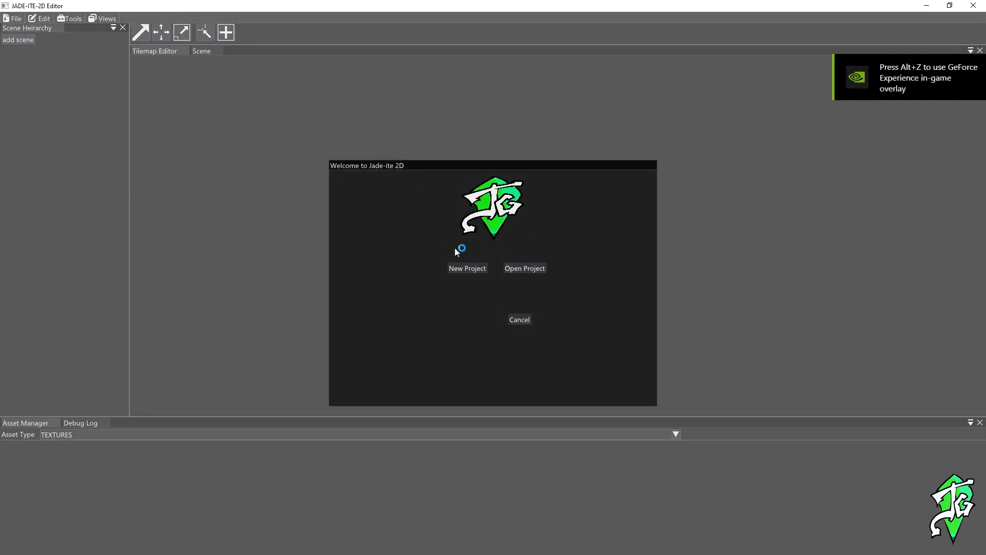
{"action": "mouse_move", "coordinate": [544, 277]}
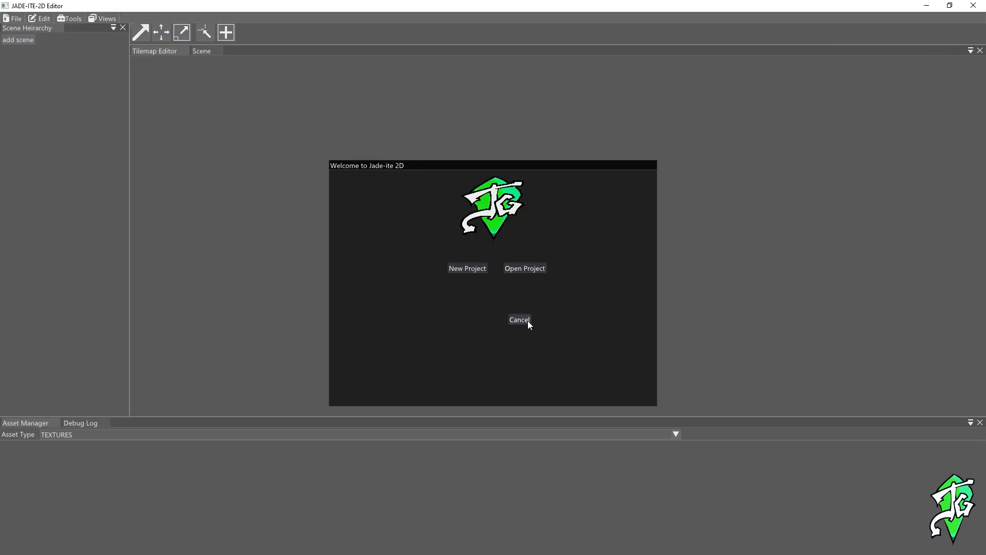
- Choose Open Project on the Welcome to Jade-ite 2D window
{"action": "left_click", "coordinate": [524, 269]}
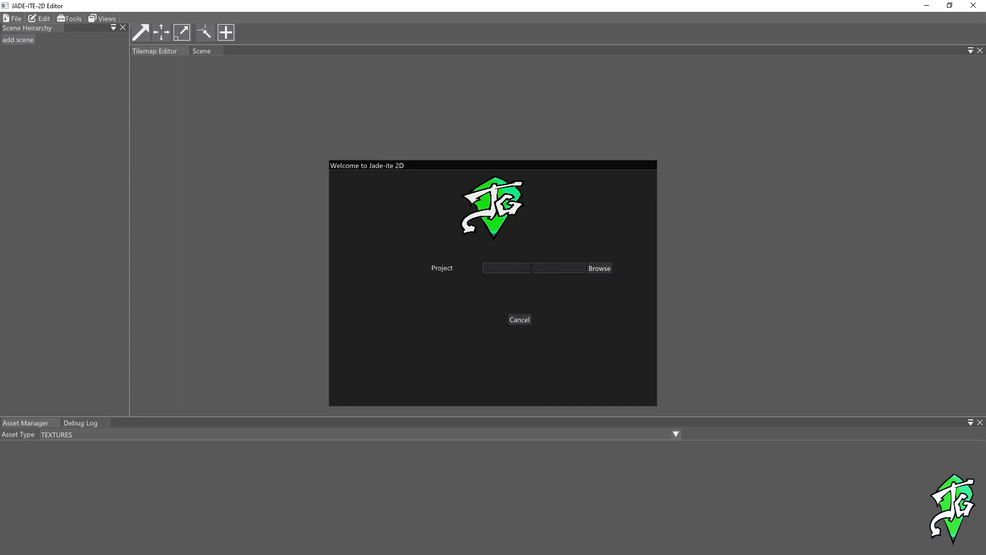
- Browse with the Project Files (*.jprj) filter and open DADINO.jprj from Jade_ite_2D
{"action": "left_click", "coordinate": [598, 268]}
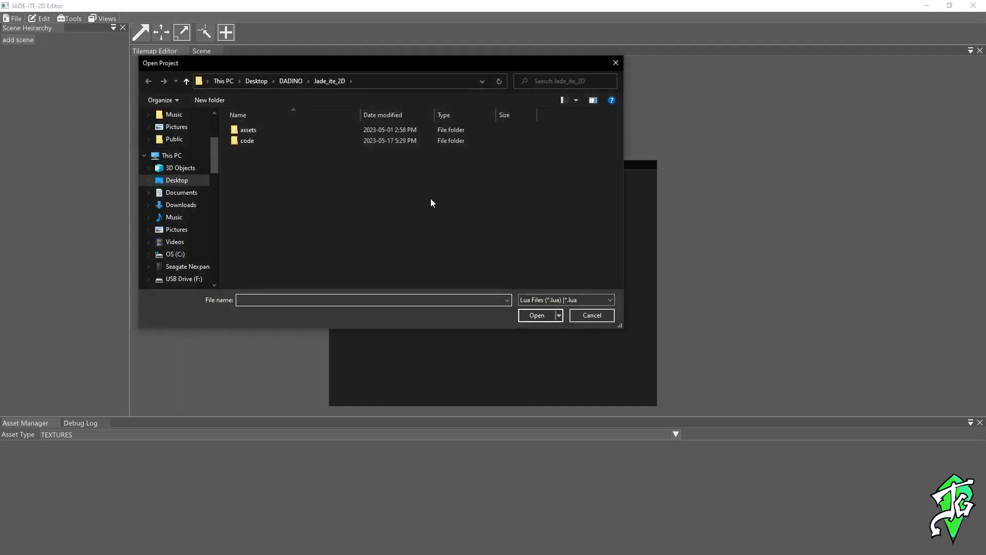
{"action": "left_click", "coordinate": [608, 300]}
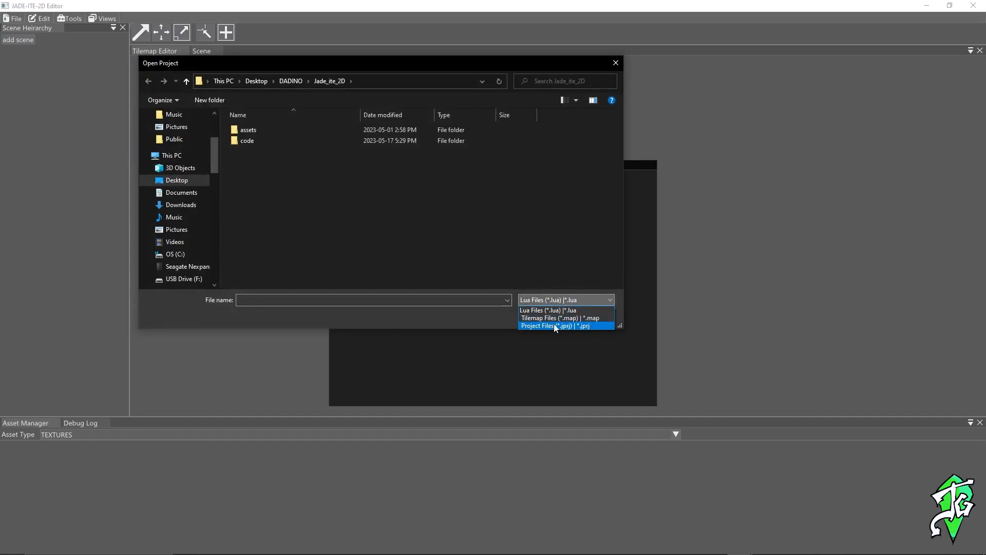
{"action": "left_click", "coordinate": [555, 326]}
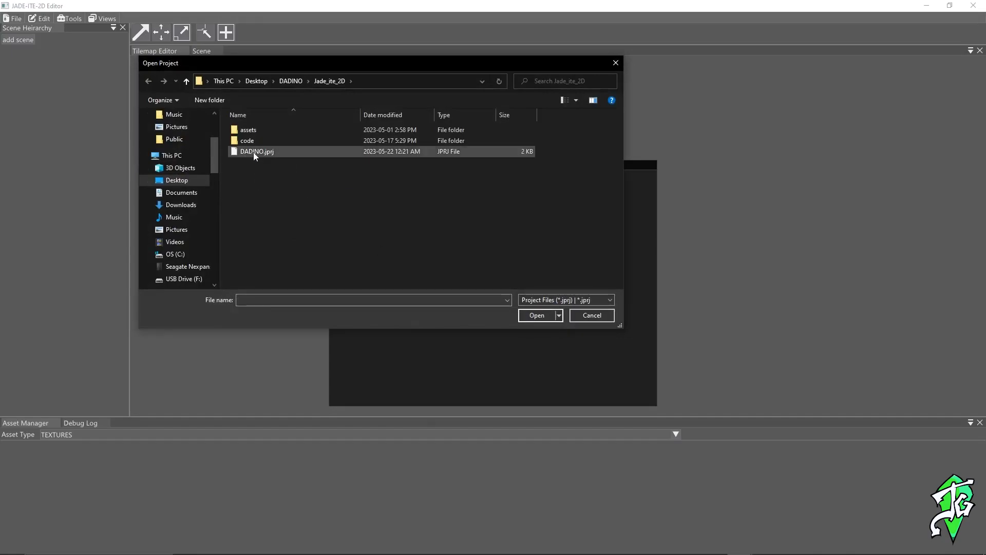
{"action": "left_click", "coordinate": [256, 151]}
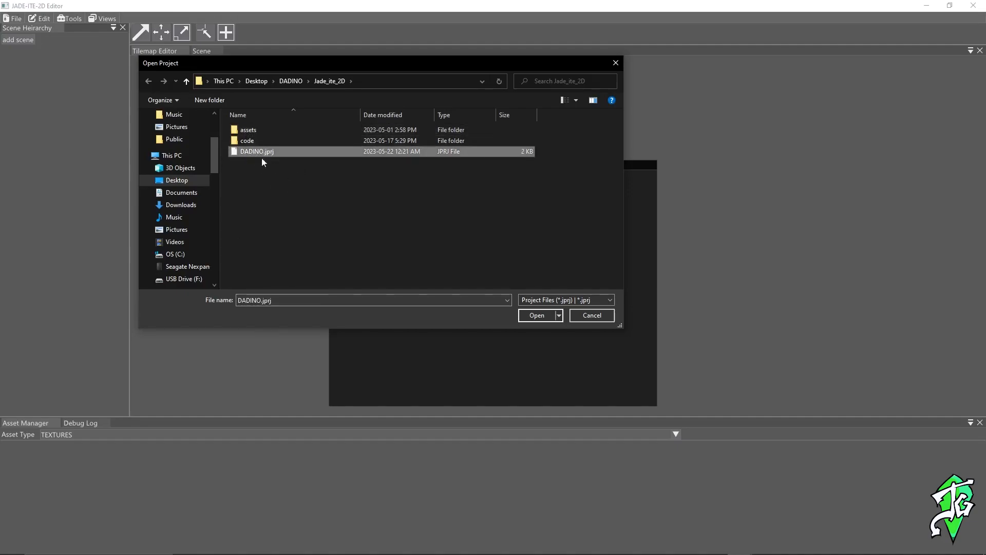
{"action": "mouse_move", "coordinate": [520, 345]}
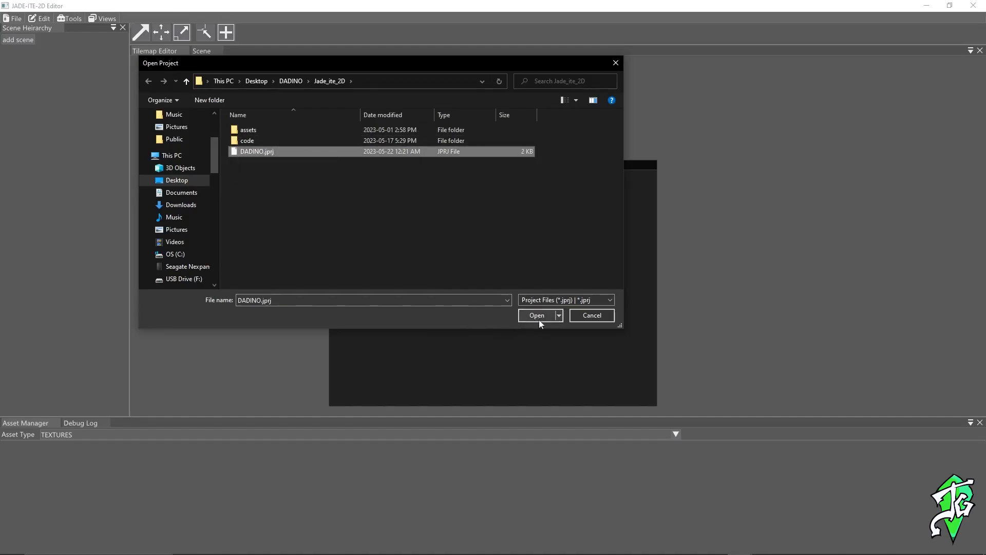
{"action": "mouse_move", "coordinate": [249, 156]}
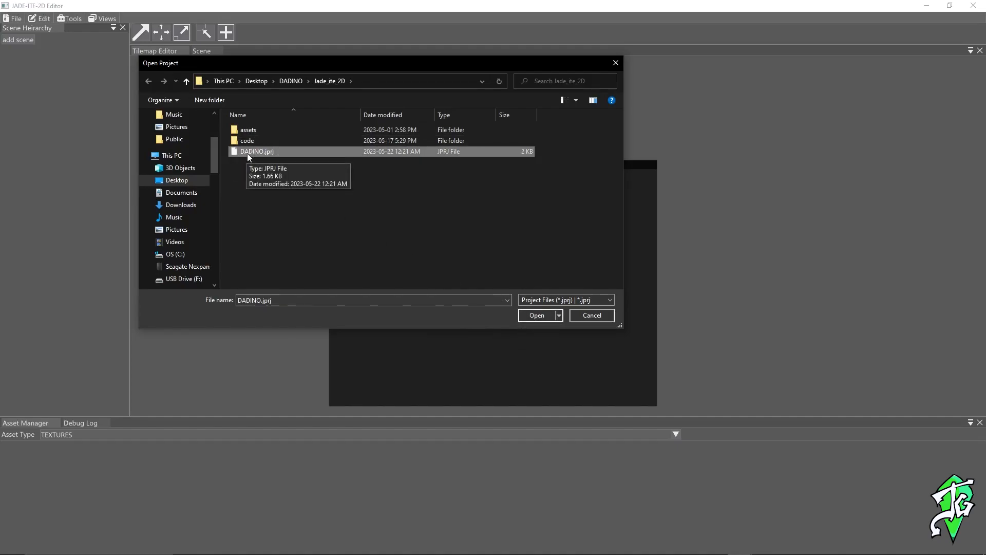
{"action": "mouse_move", "coordinate": [258, 152]}
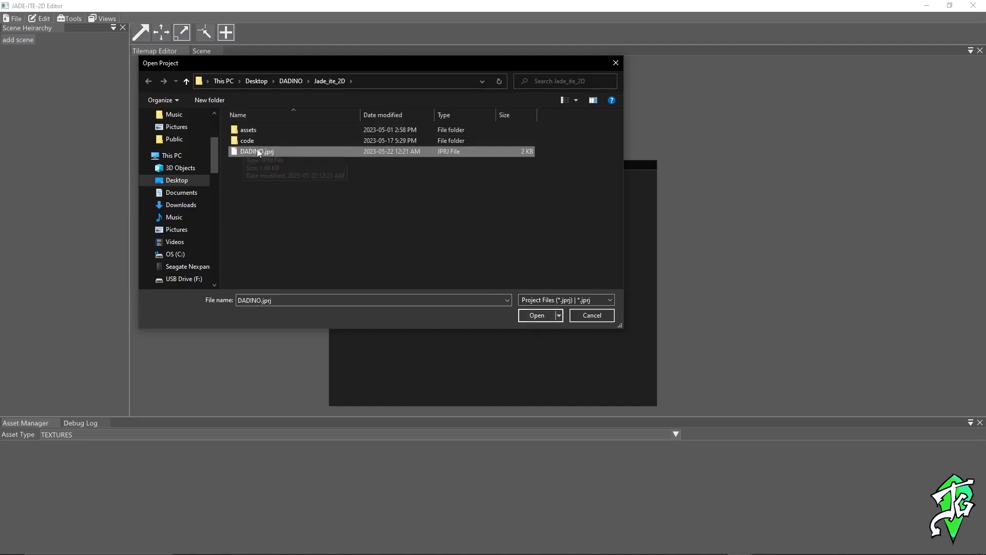
{"action": "mouse_move", "coordinate": [560, 356]}
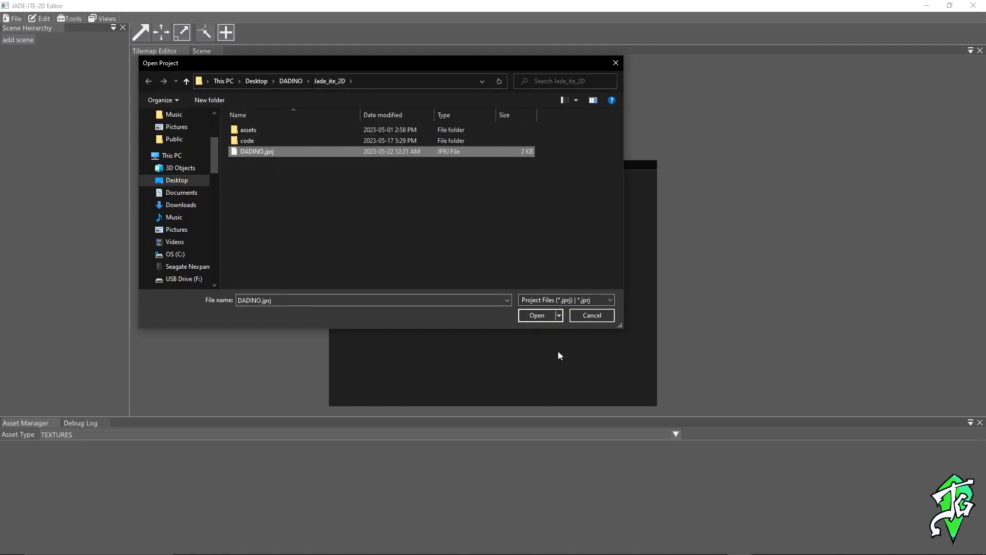
{"action": "left_click", "coordinate": [536, 314]}
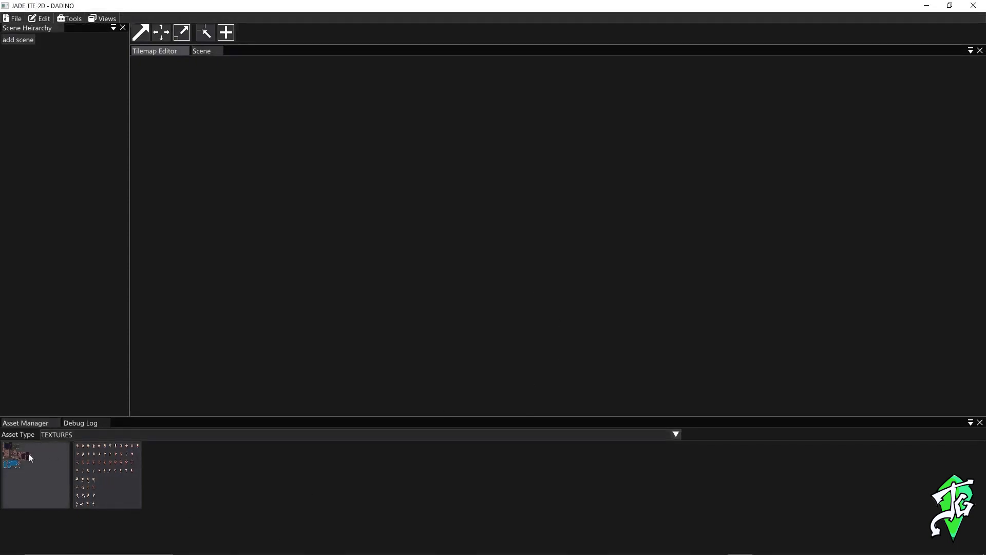
- Set the Asset Manager type to SCENES and open the LevelOne scene
{"action": "left_click", "coordinate": [675, 434]}
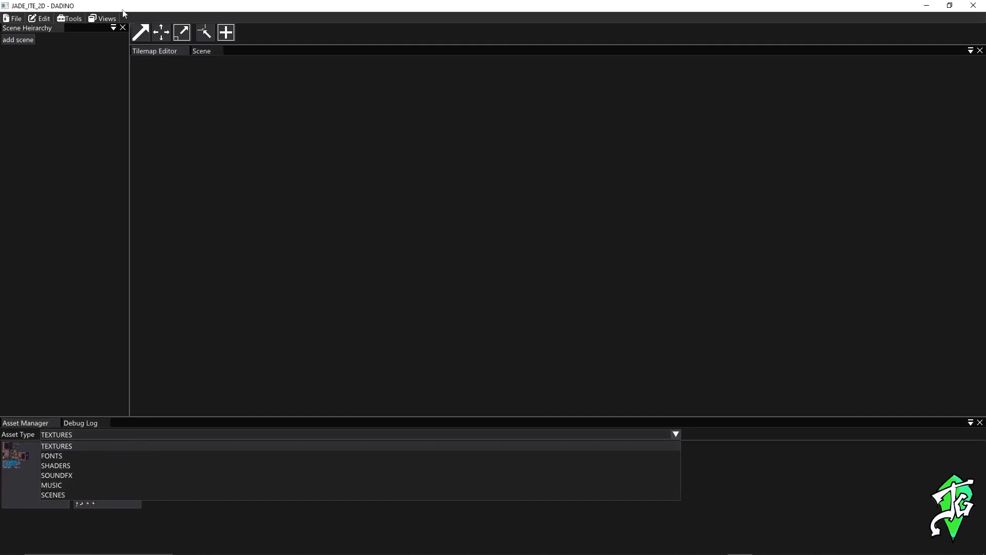
{"action": "mouse_move", "coordinate": [186, 180]}
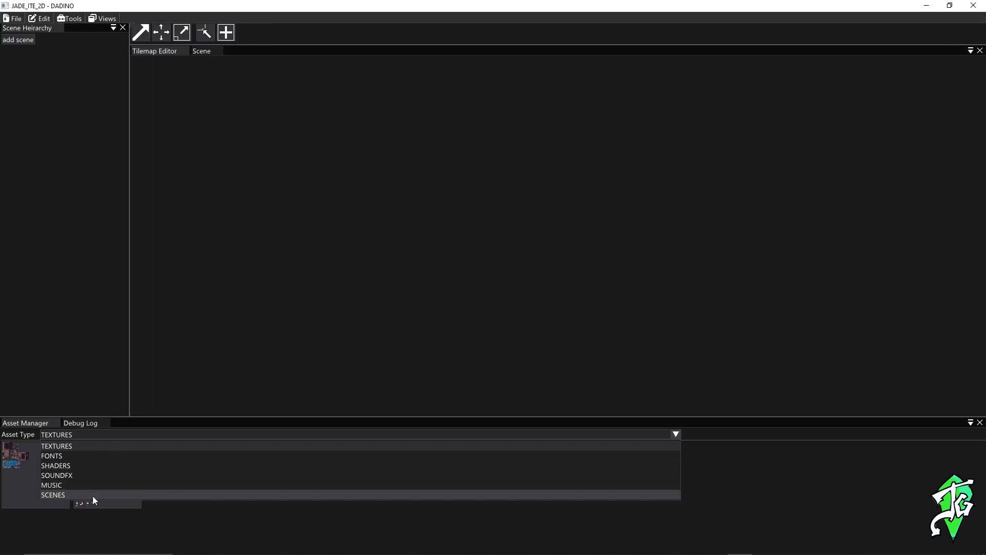
{"action": "left_click", "coordinate": [53, 494]}
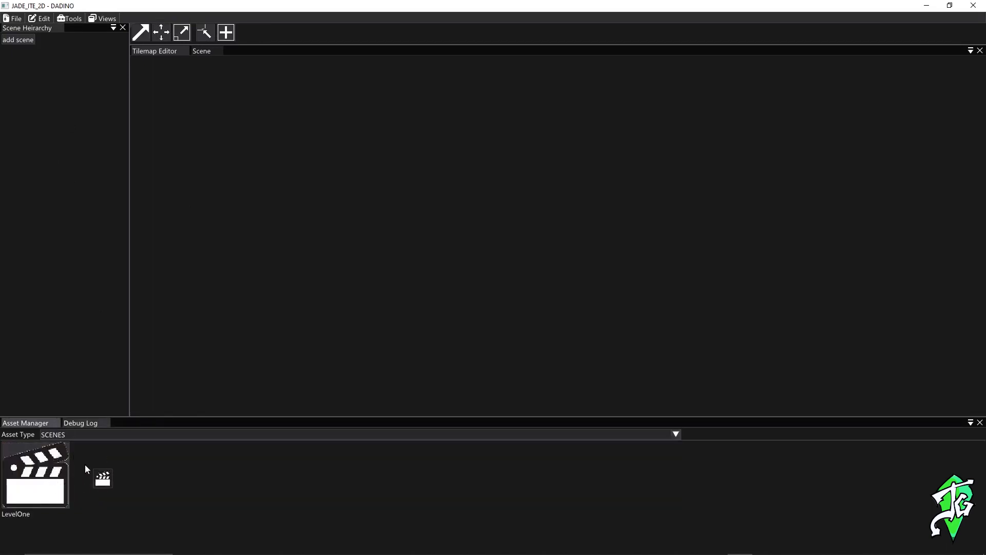
{"action": "double_click", "coordinate": [35, 475]}
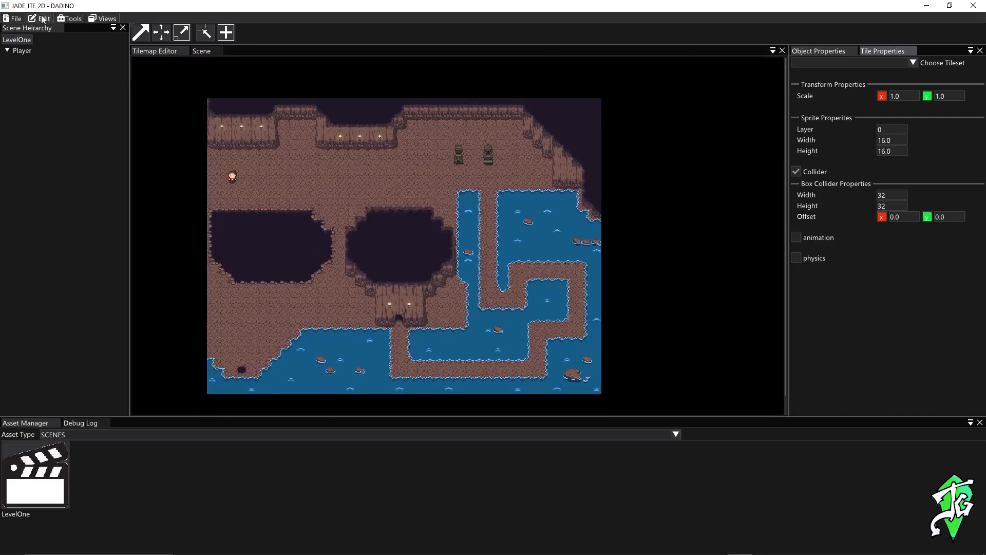
- Check Enable Physics in the Edit menu and switch to the Scene tab
{"action": "left_click", "coordinate": [43, 19]}
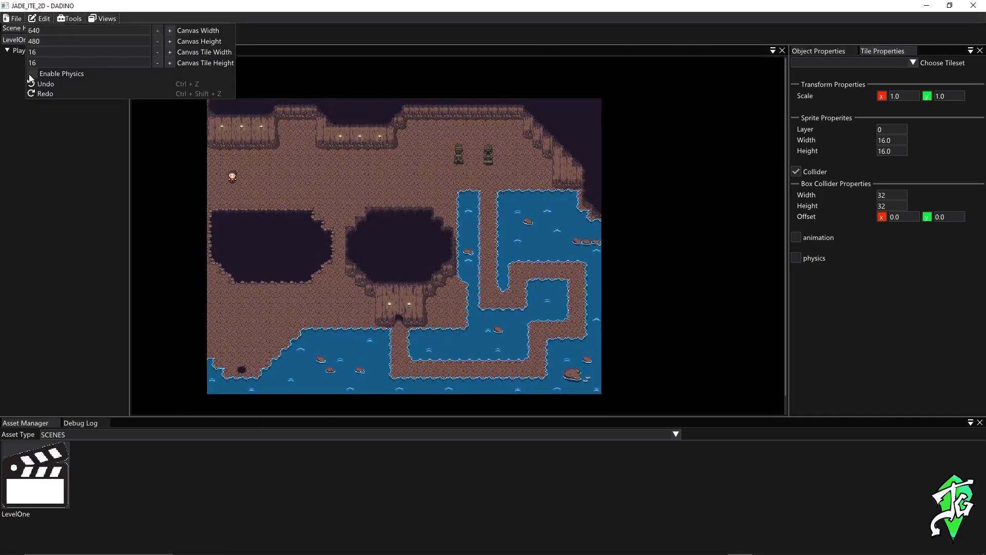
{"action": "left_click", "coordinate": [43, 17]}
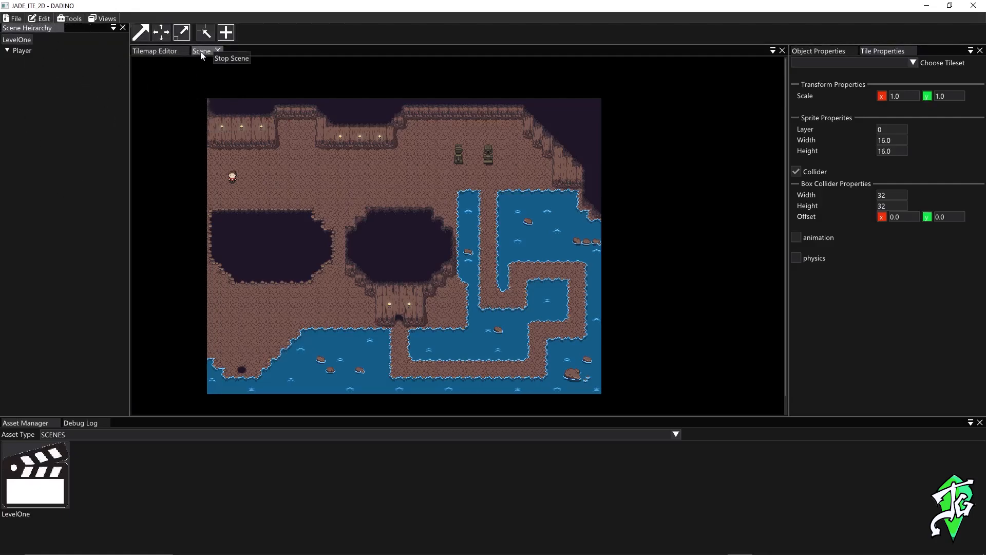
{"action": "left_click", "coordinate": [231, 58]}
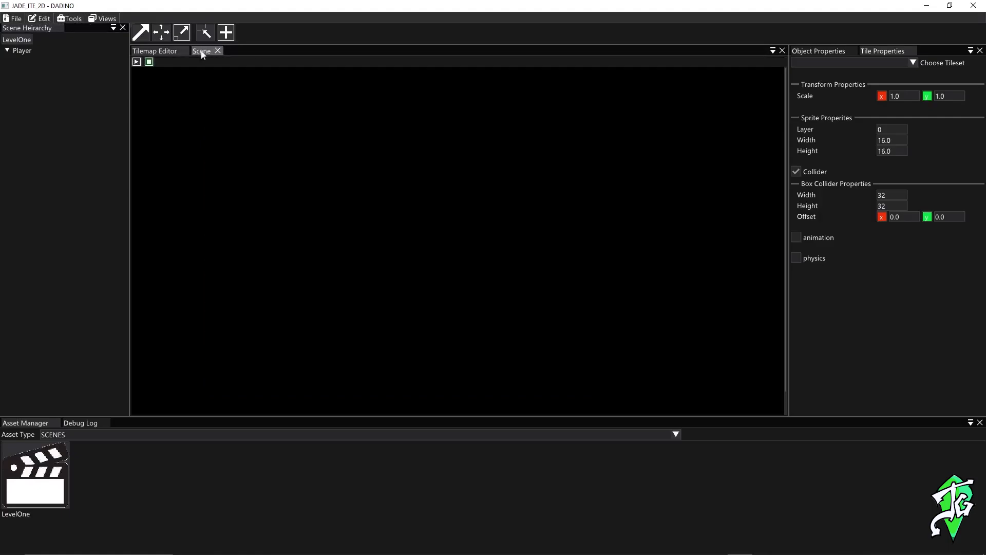
{"action": "mouse_move", "coordinate": [137, 62]}
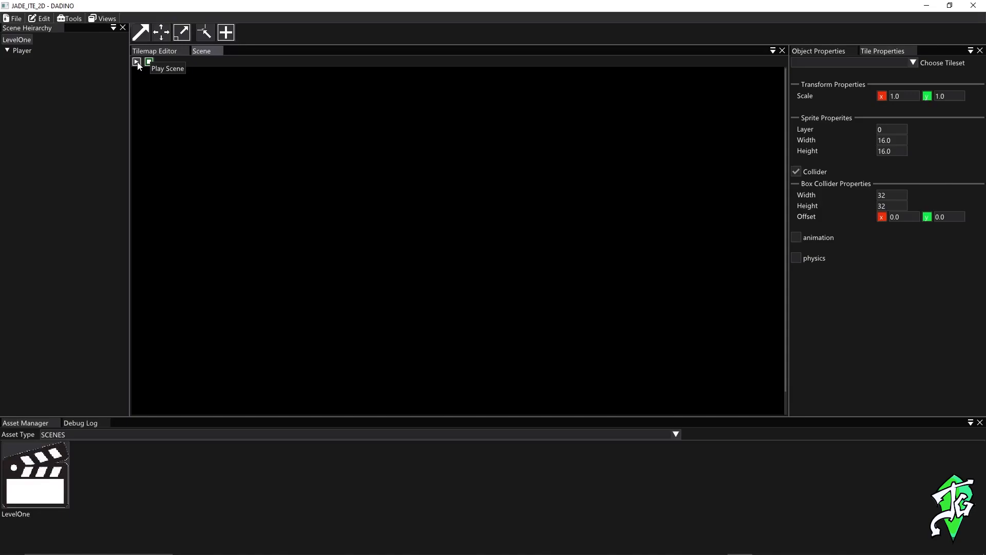
- Run LevelOne with Play Scene, then use the neighbouring scene control
{"action": "left_click", "coordinate": [136, 62]}
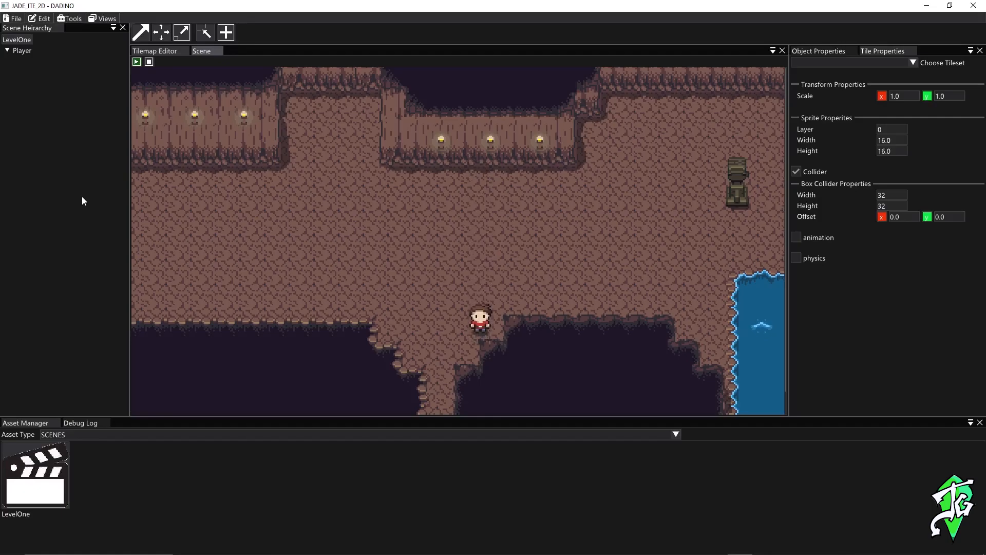
{"action": "left_click", "coordinate": [149, 62]}
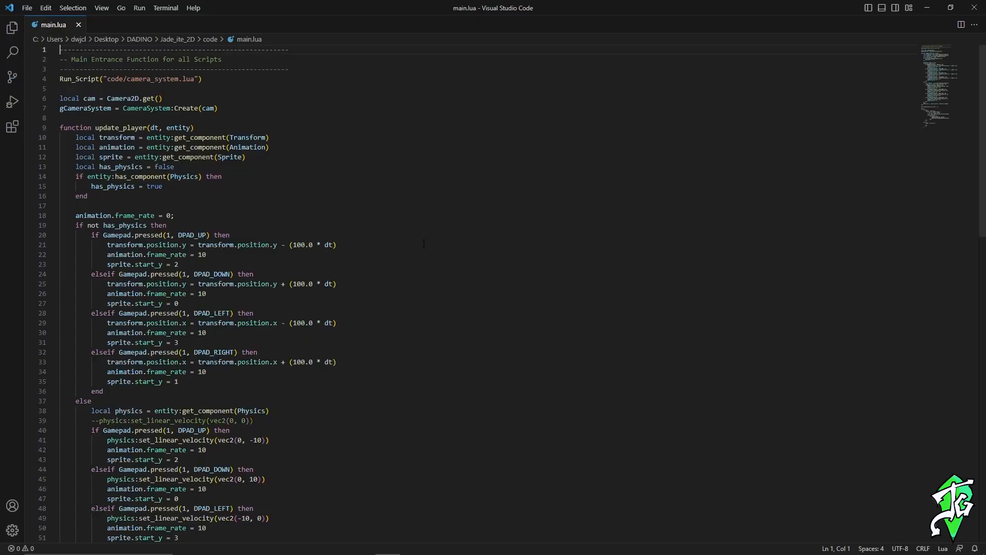
- Uncomment physics:set_linear_velocity(vec2(0, 0)) on main.lua line 39 and return to Jade-ite
{"action": "scroll", "scroll_direction": "down", "scroll_amount": 3}
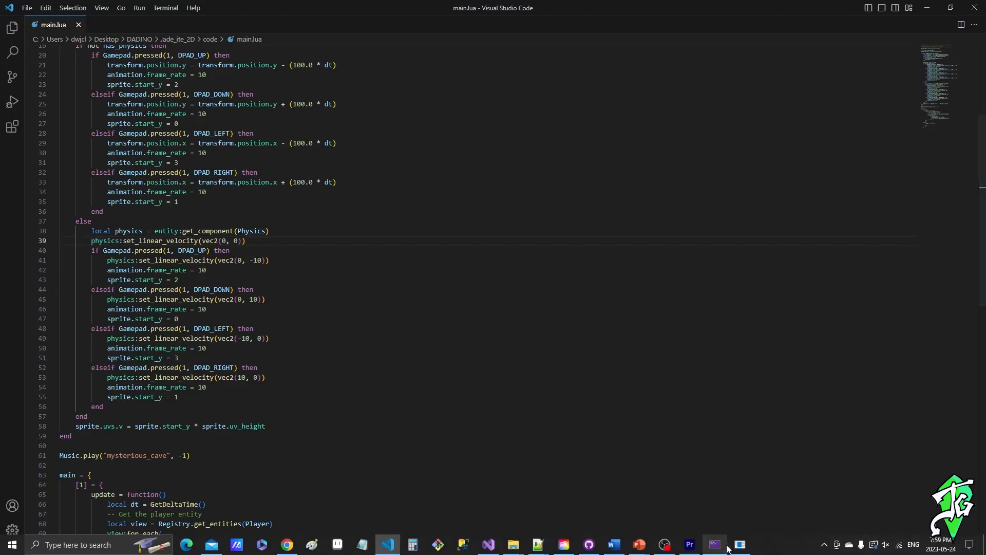
{"action": "left_click", "coordinate": [740, 544]}
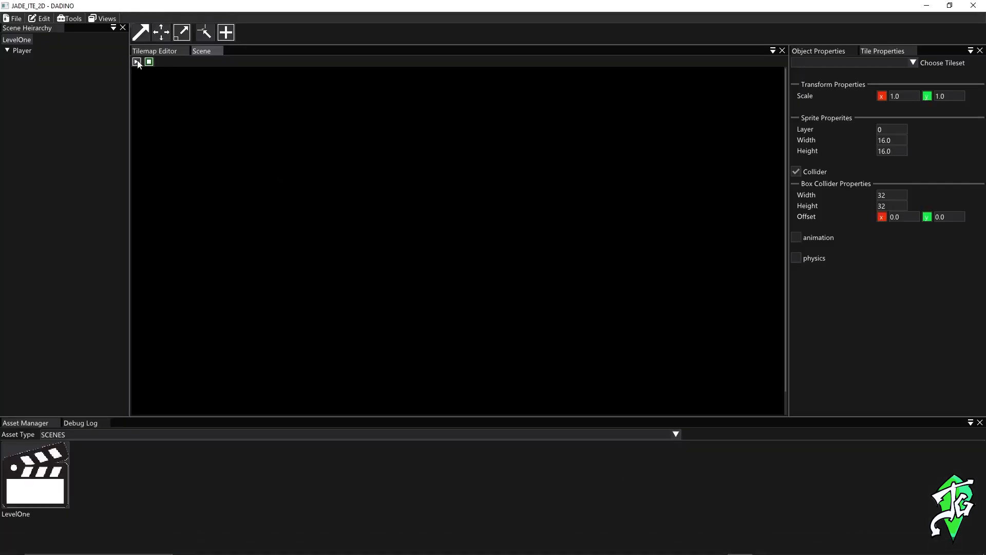
- Replay LevelOne with Play Scene to test the velocity reset change
{"action": "left_click", "coordinate": [136, 62]}
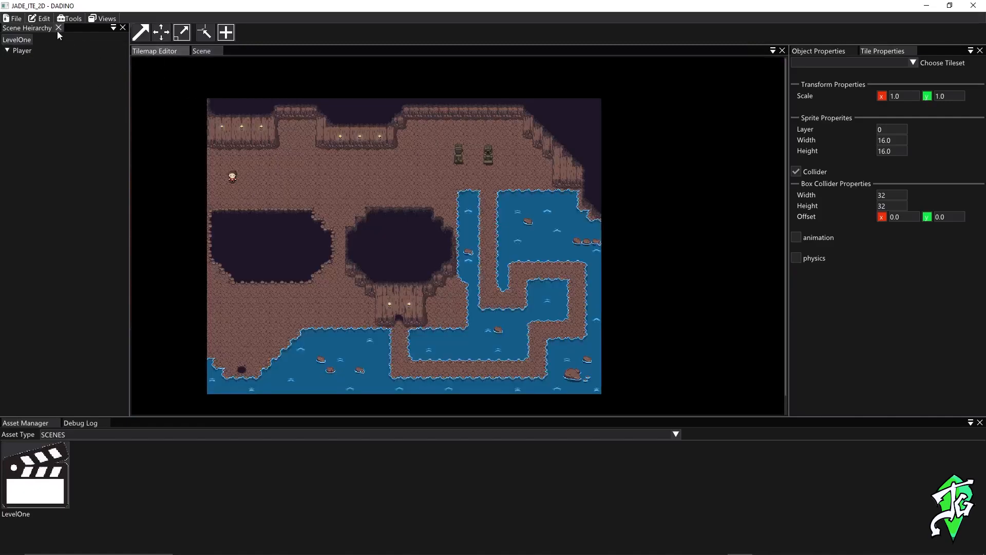
- Turn on Show Box Colliders from the Tools menu over the cave map
{"action": "left_click", "coordinate": [72, 18]}
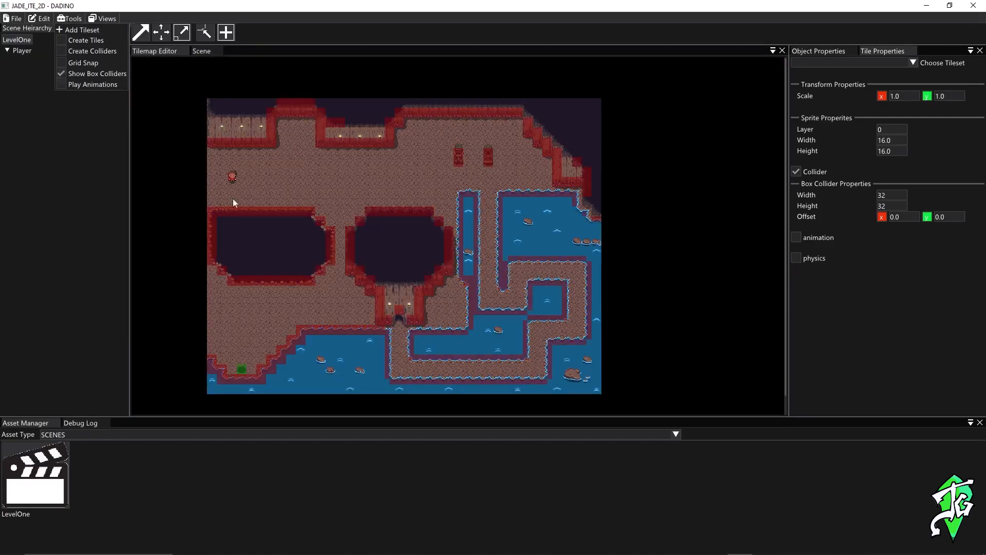
{"action": "mouse_move", "coordinate": [467, 220]}
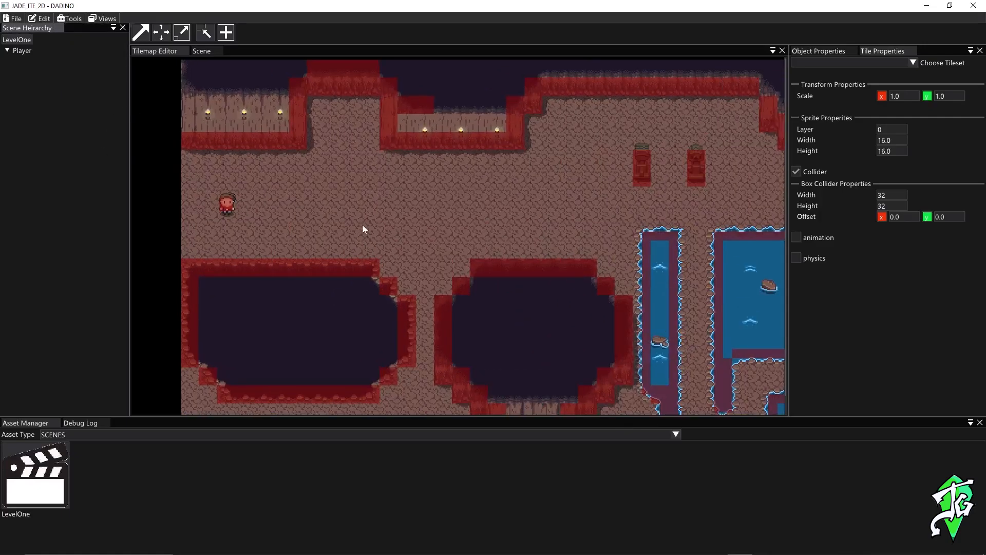
{"action": "left_click", "coordinate": [182, 32]}
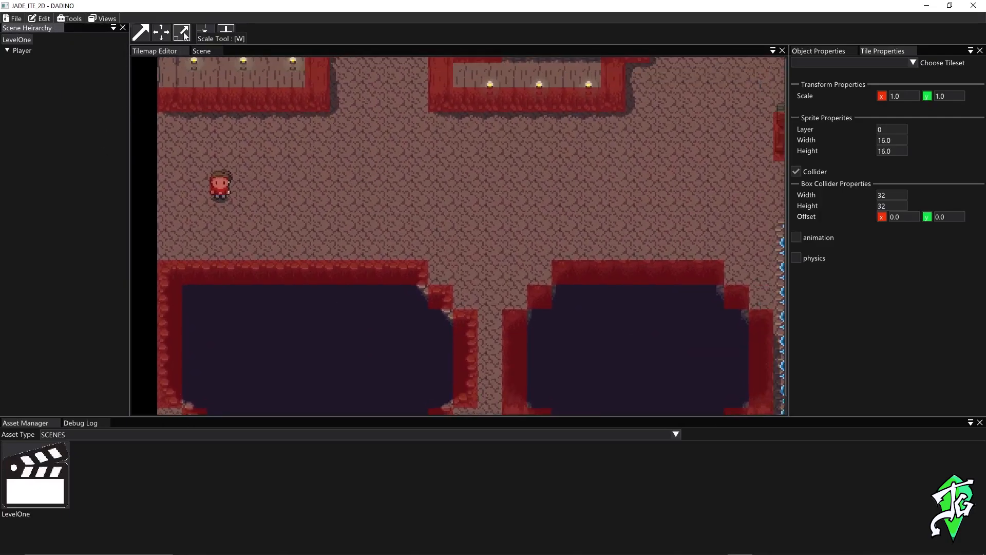
- Drag the Player right with the Move tool, then enlarge it with the Scale tool
{"action": "left_click", "coordinate": [161, 32]}
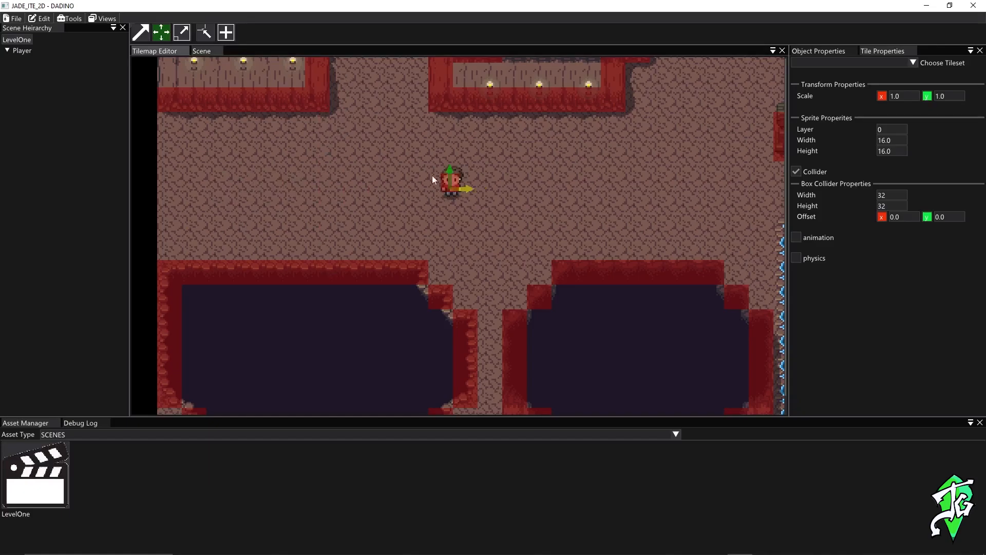
{"action": "mouse_move", "coordinate": [465, 194]}
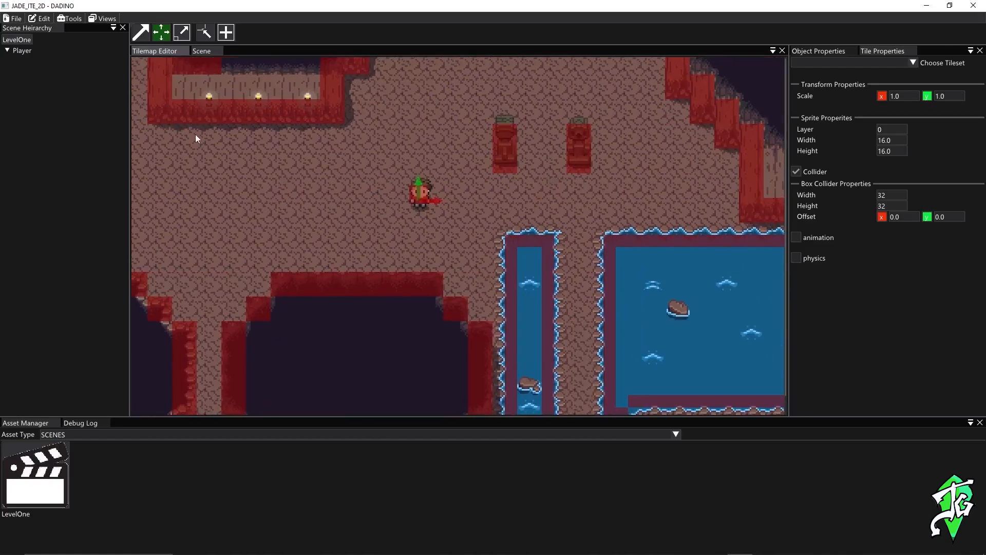
{"action": "left_click", "coordinate": [137, 63]}
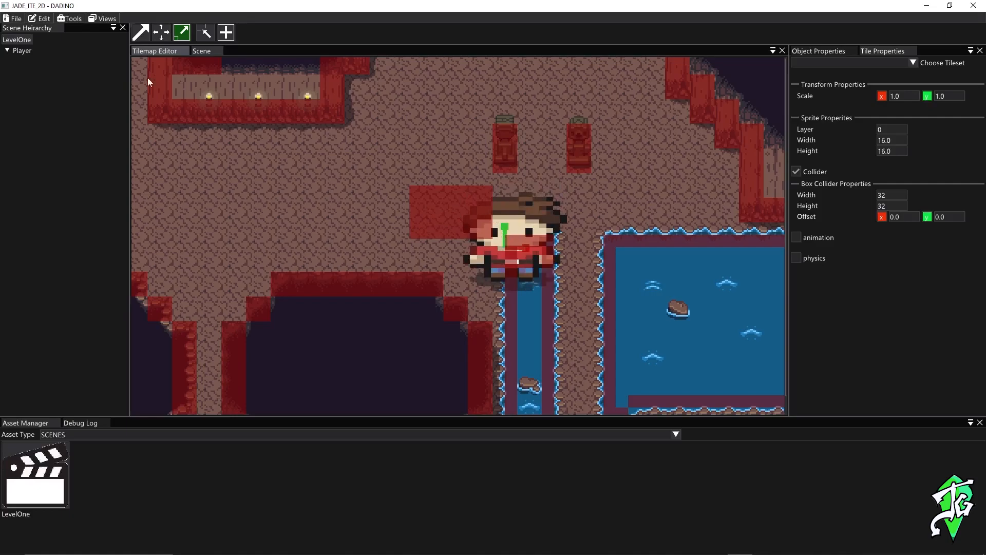
- Check the File menu, then the Edit menu settings: 640×480 canvas, physics on, gravity 9.8
{"action": "left_click", "coordinate": [14, 18]}
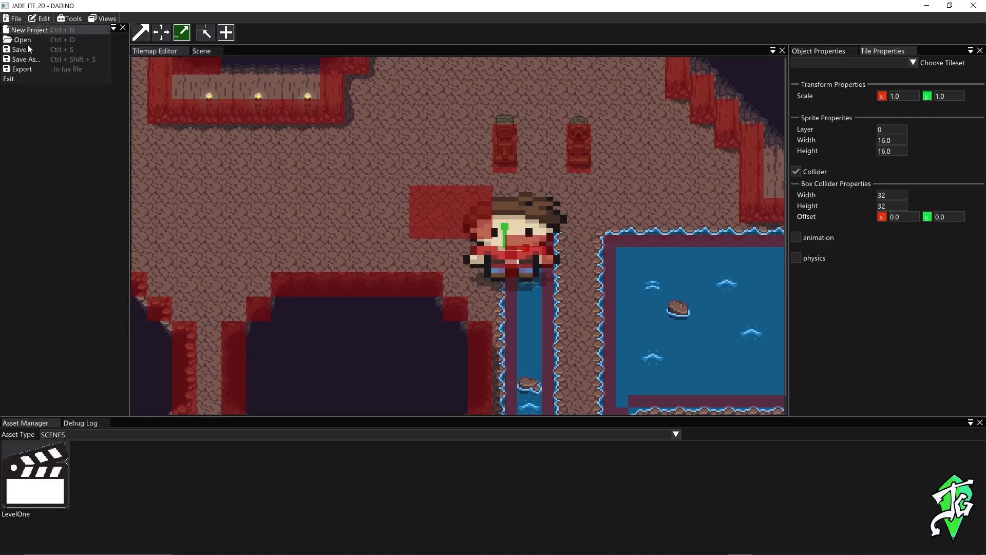
{"action": "left_click", "coordinate": [43, 18]}
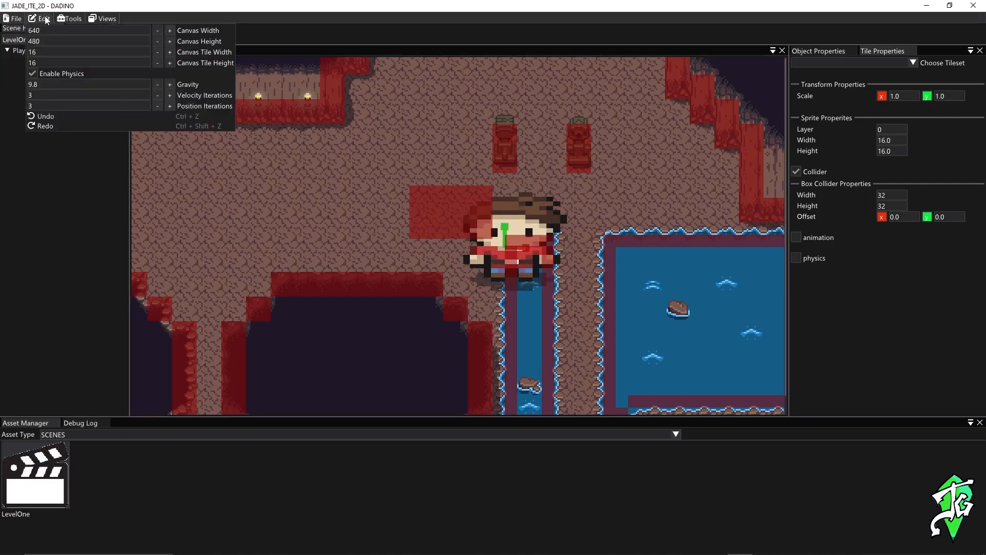